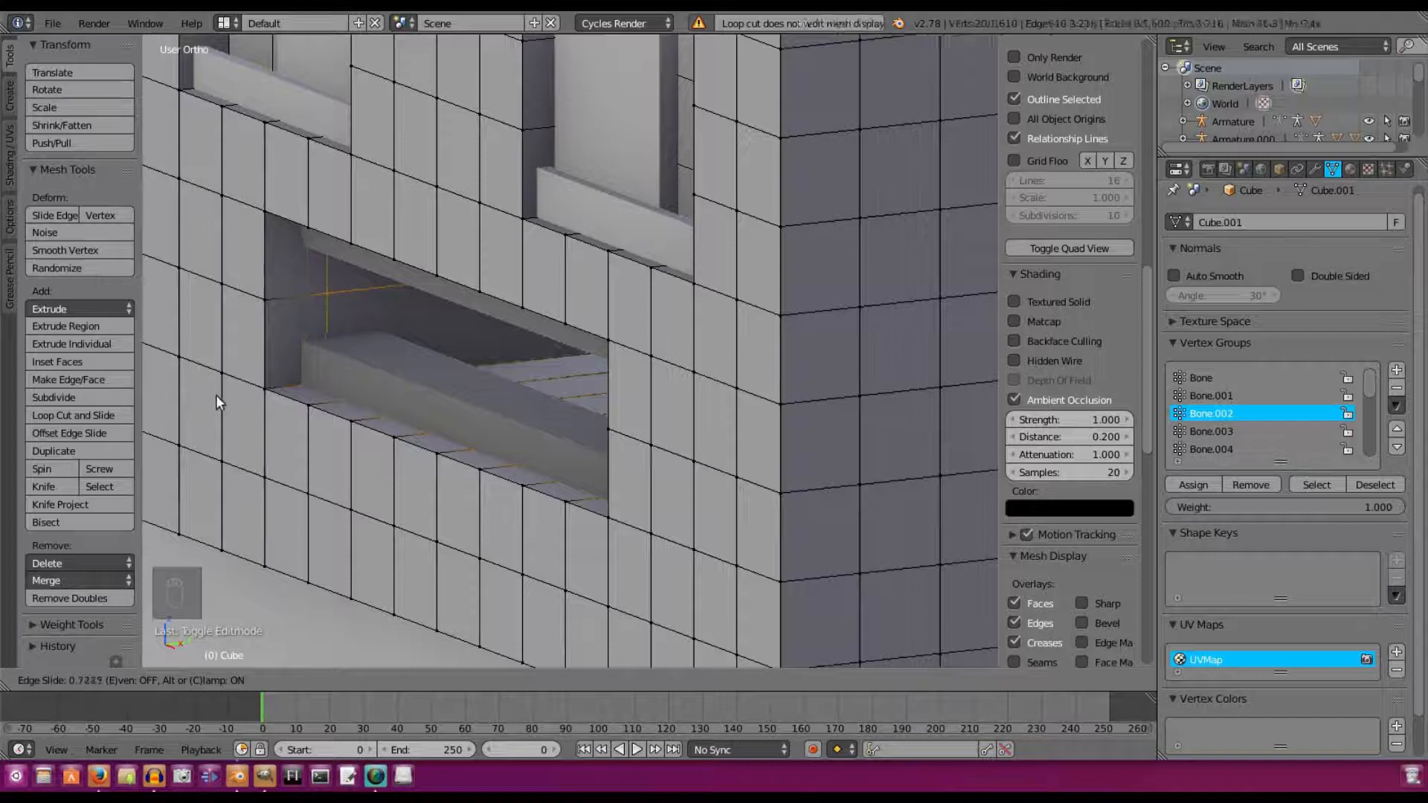
pyautogui.moveTo(190, 406)
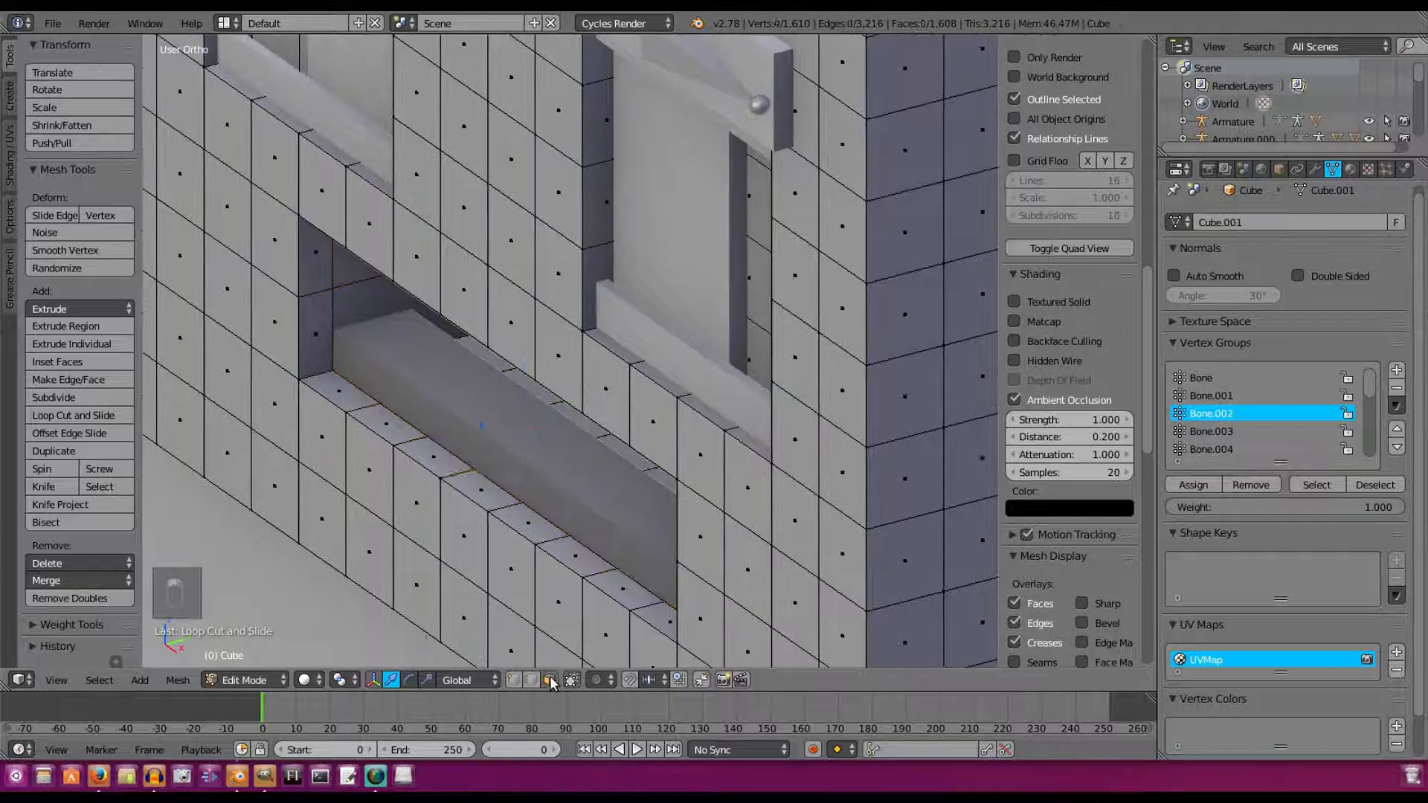
# - Switch to face select mode to grab the faces along the loop-cut mouth opening
pyautogui.click(524, 524)
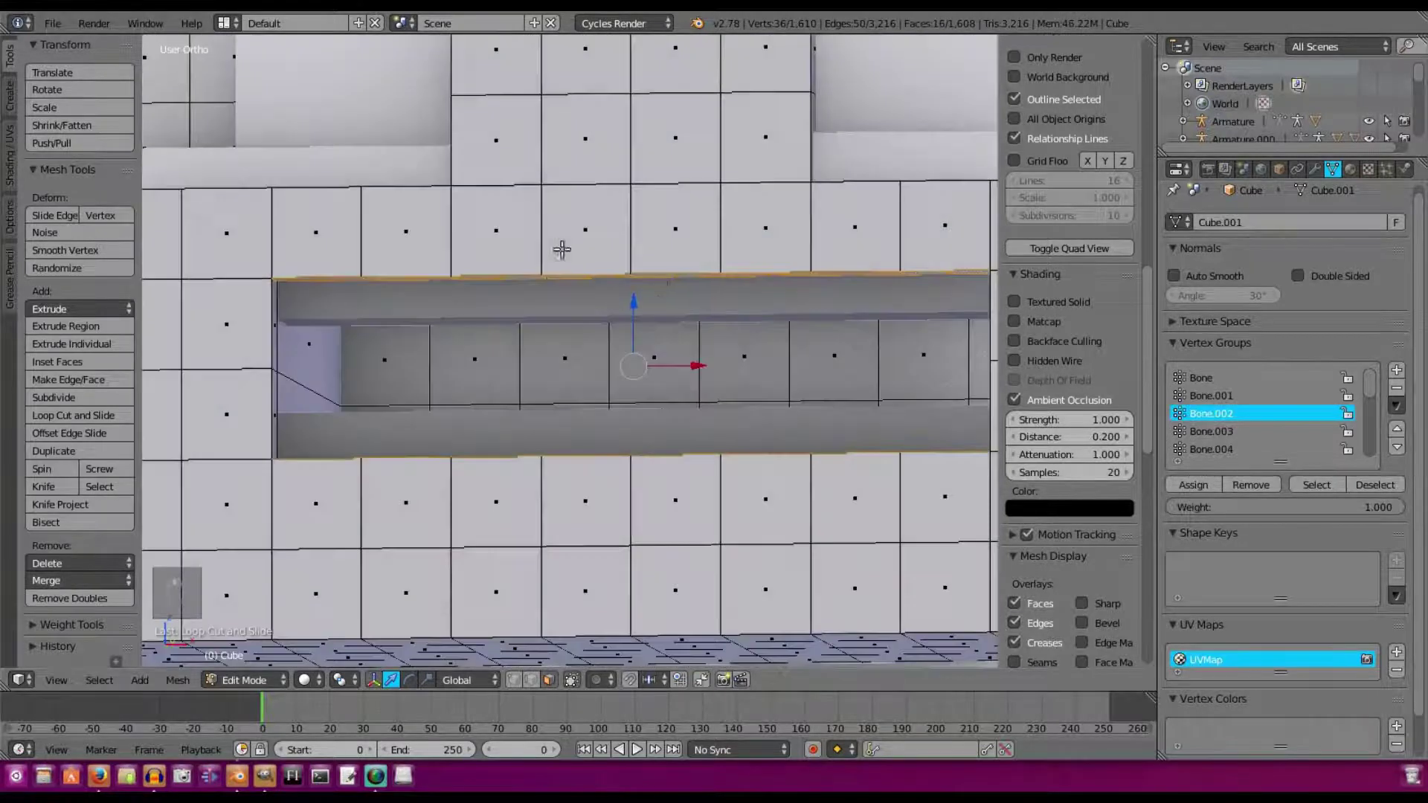
# - Add Basis and Key 1 shape keys to the head, then return to Edit Mode
pyautogui.press('Tab')
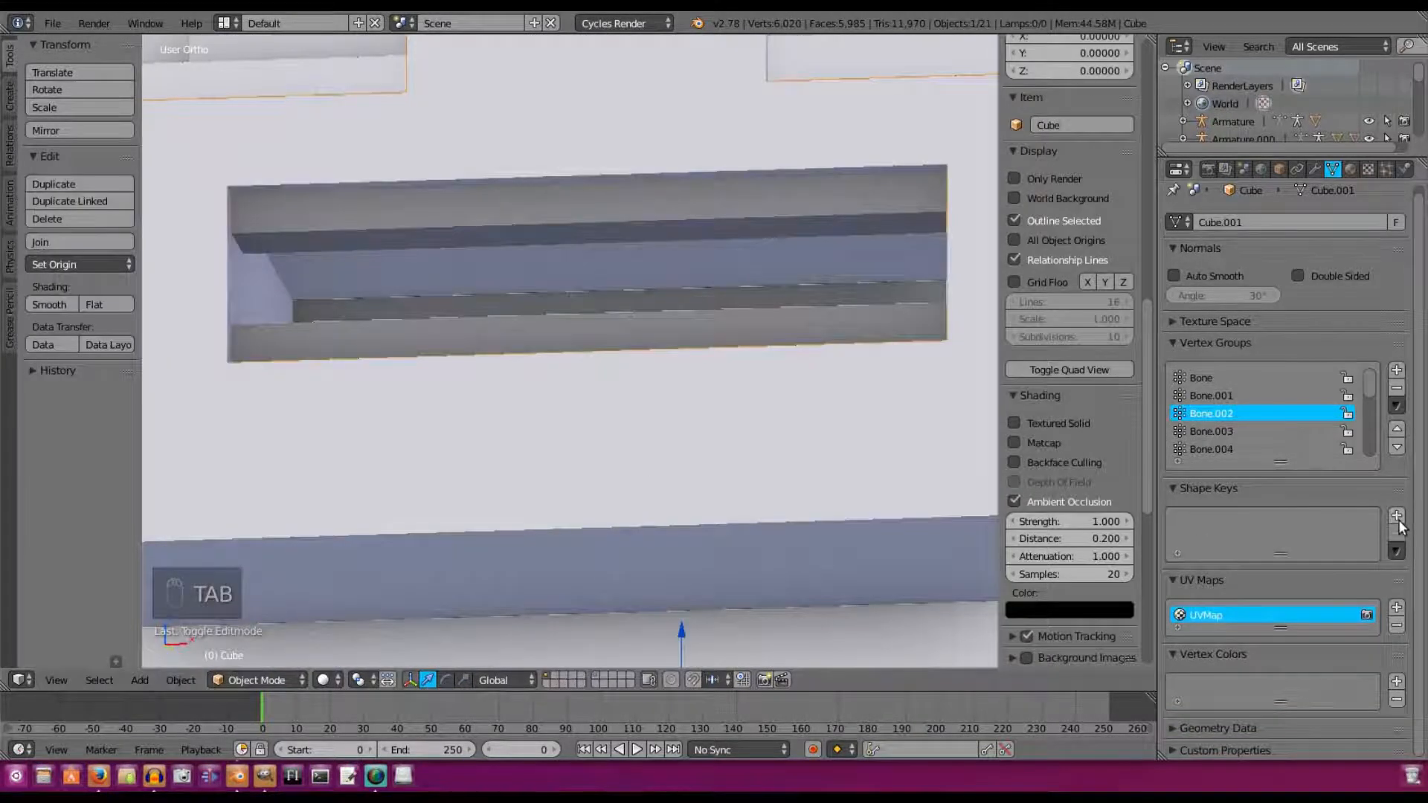
pyautogui.click(1395, 515)
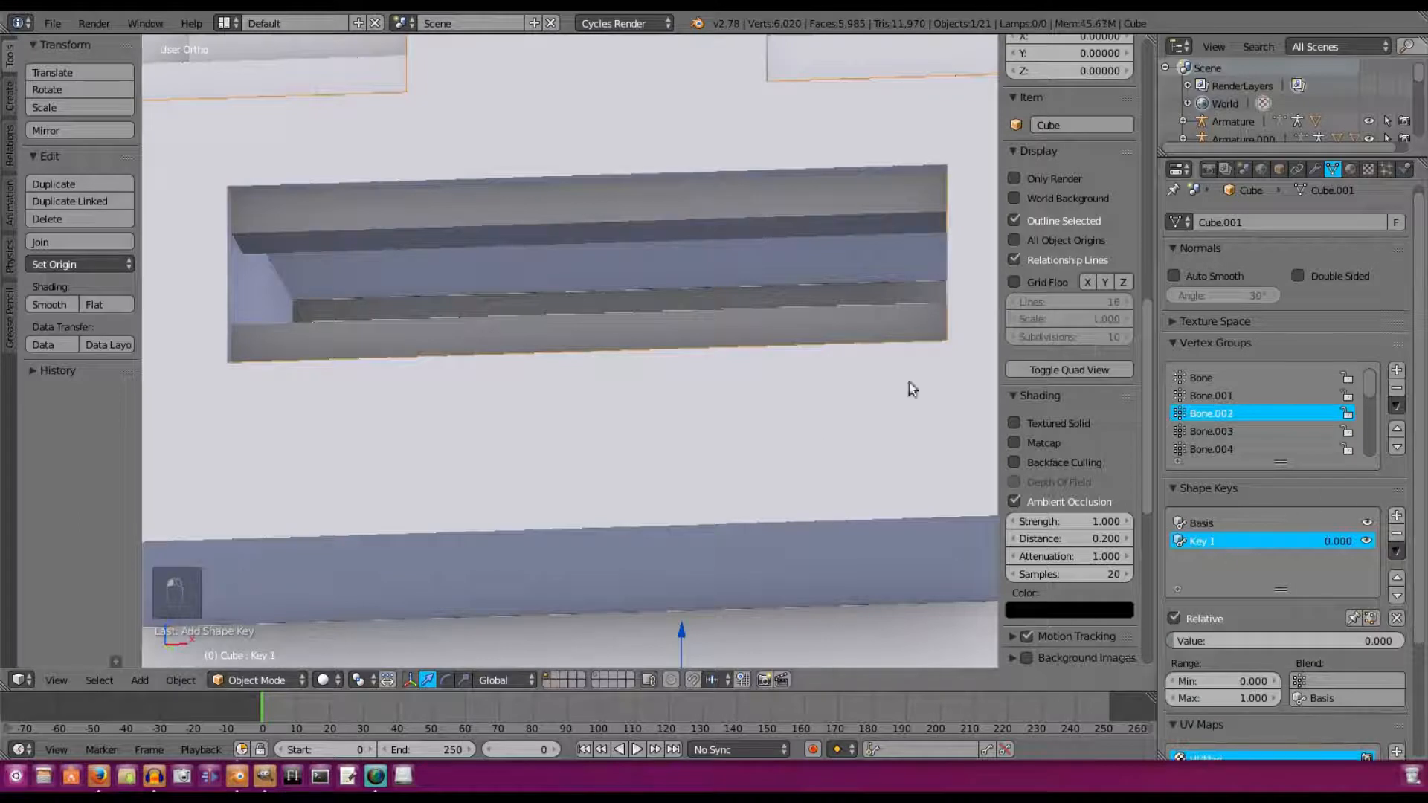
pyautogui.press('Tab')
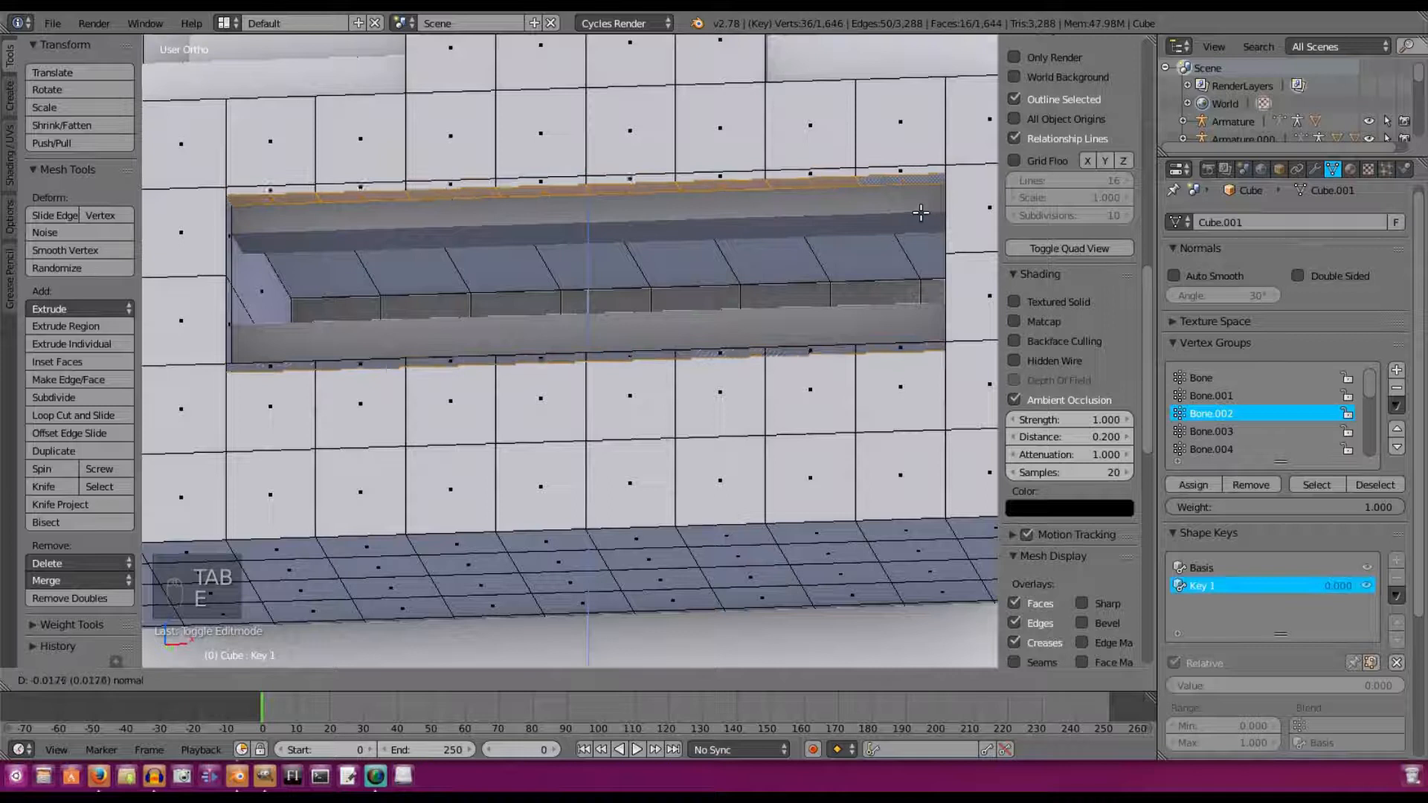
pyautogui.moveTo(804, 207)
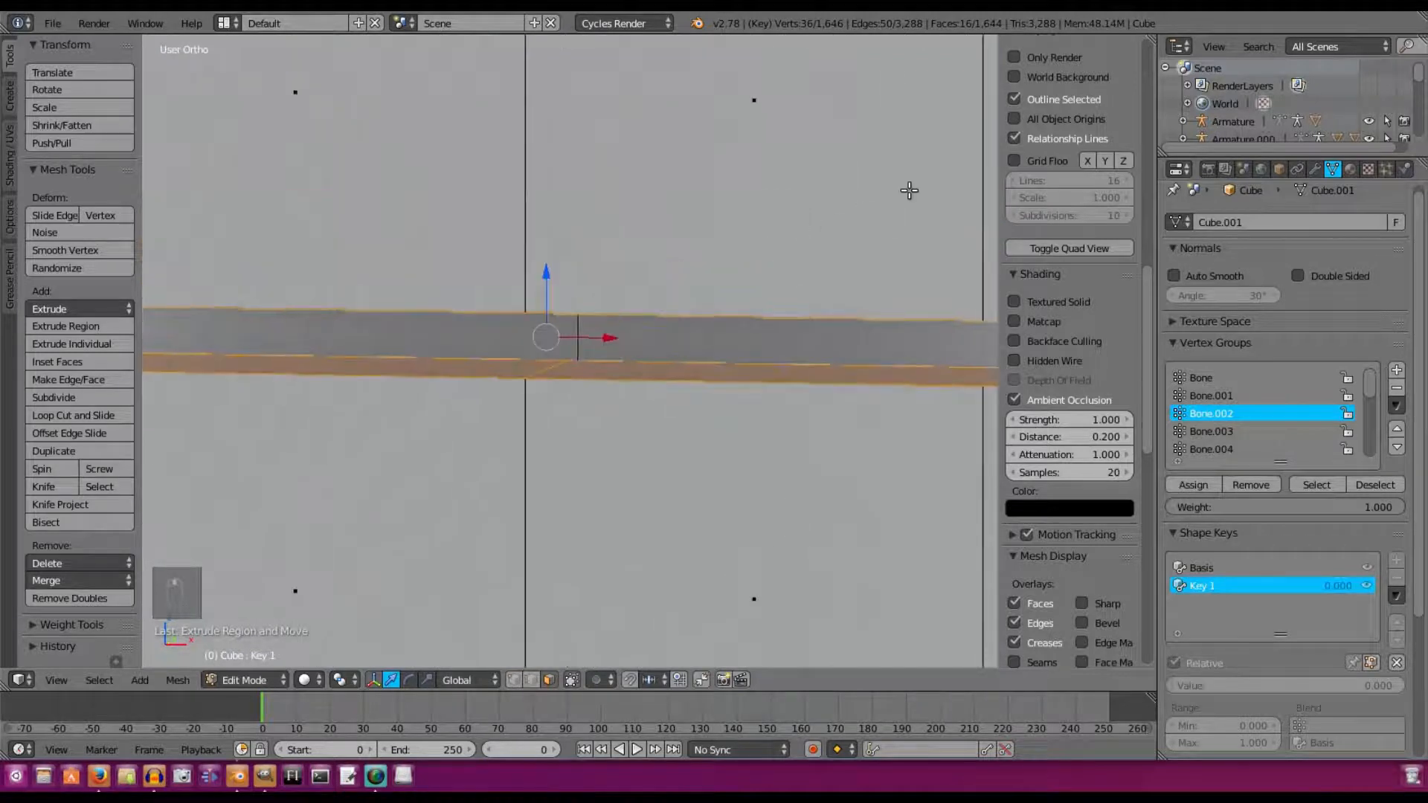
# - Squash the mouth faces flat in Key 1 and test it at value 0.5
pyautogui.press('s')
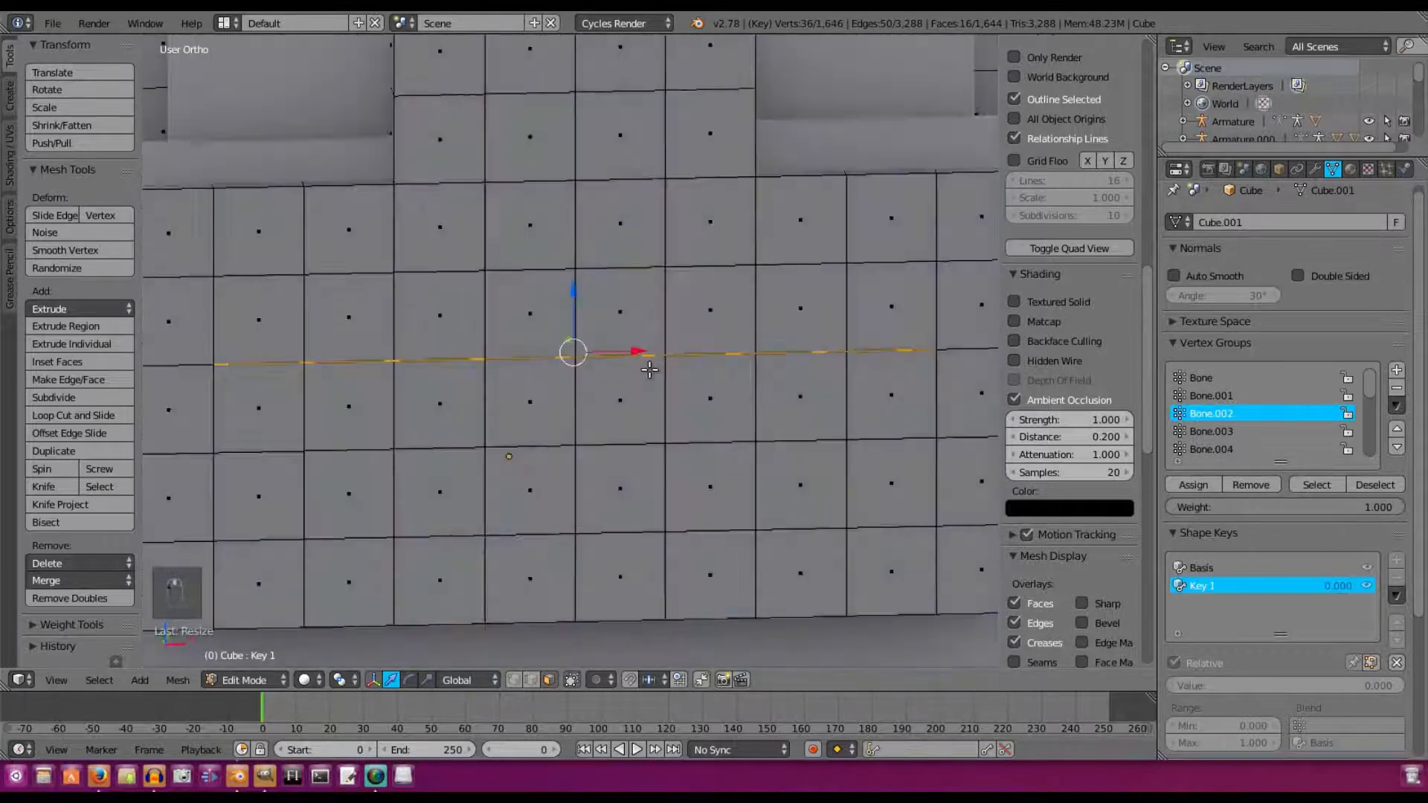
pyautogui.press('Tab')
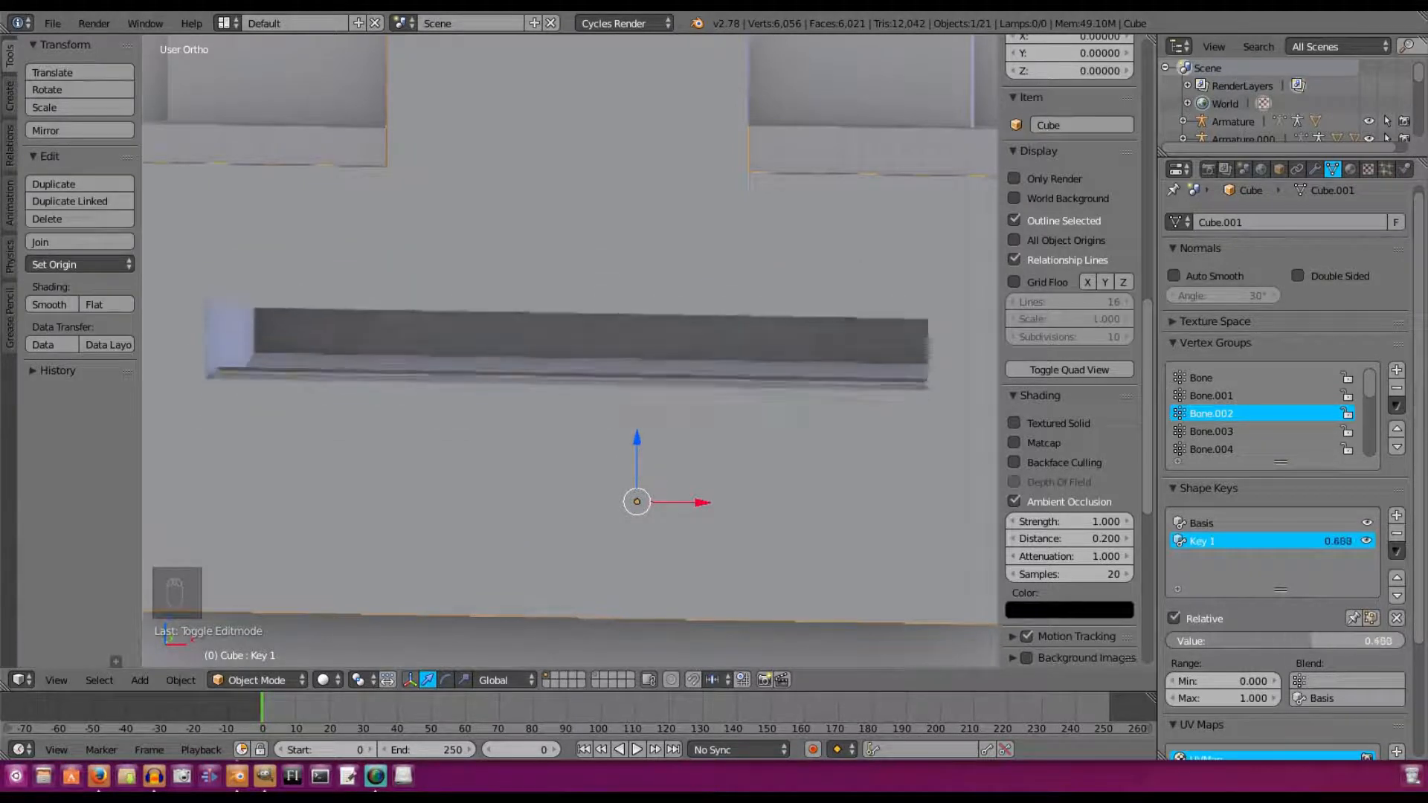
pyautogui.press('shift+x')
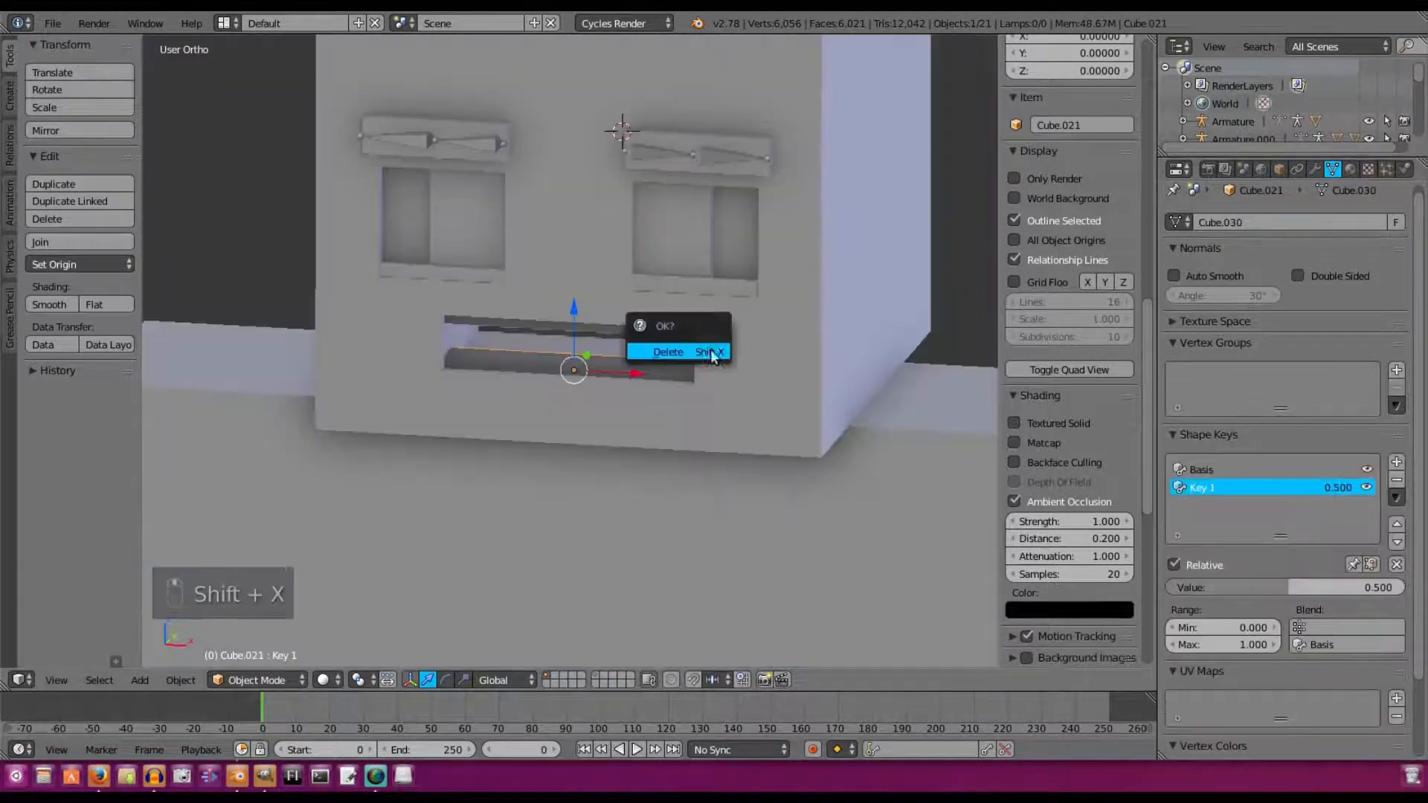
# - Add a cube mesh and shrink it into a small flat piece
pyautogui.click(52, 23)
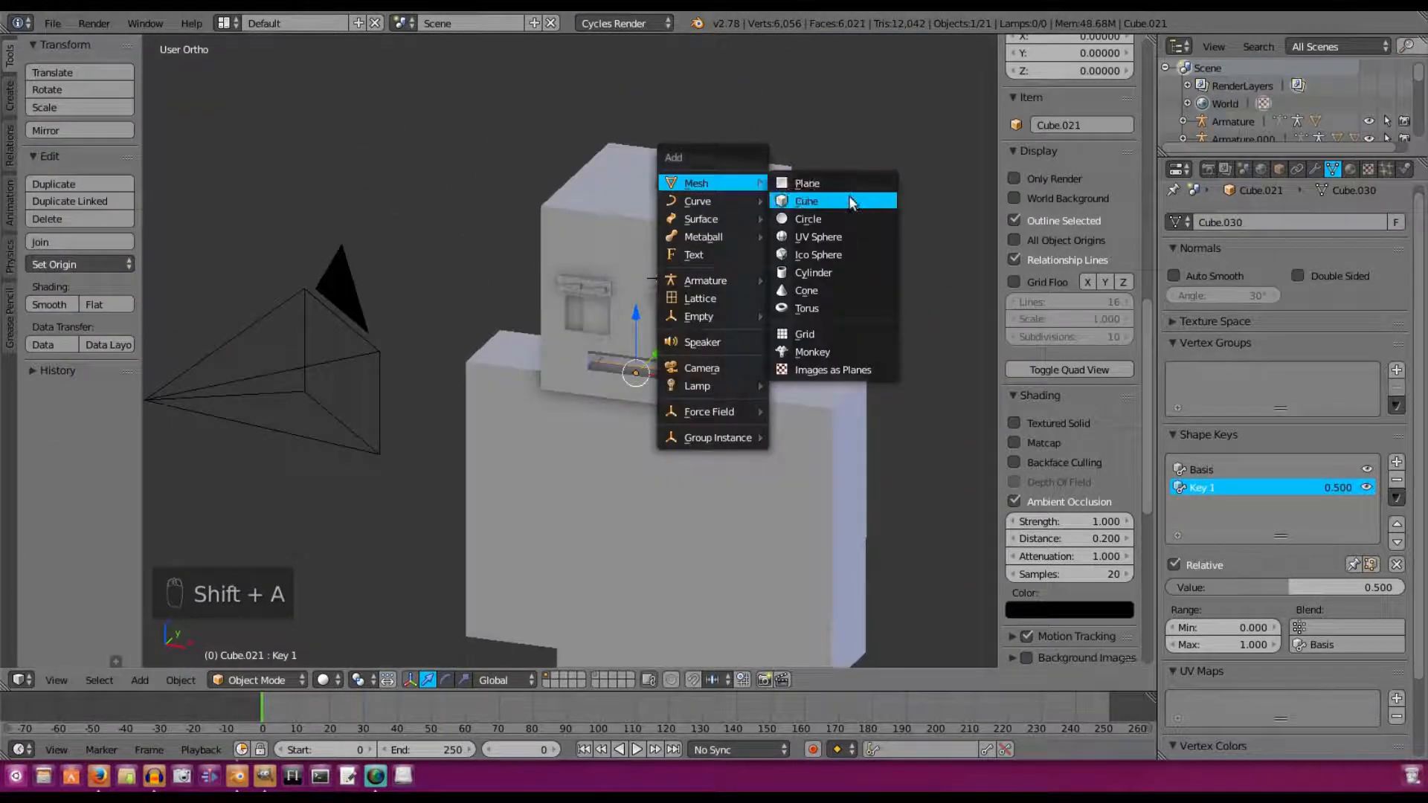
pyautogui.click(806, 200)
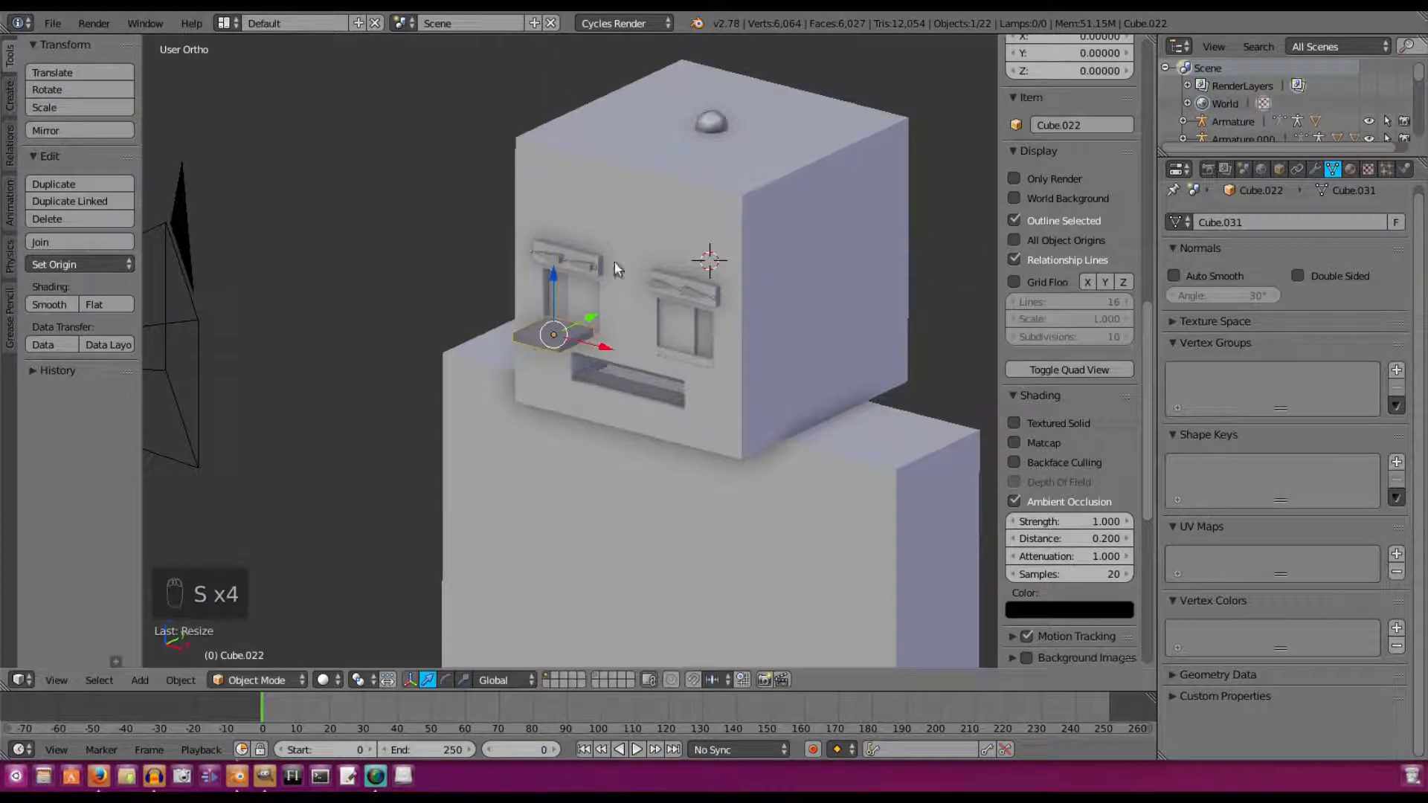
pyautogui.moveTo(734, 267)
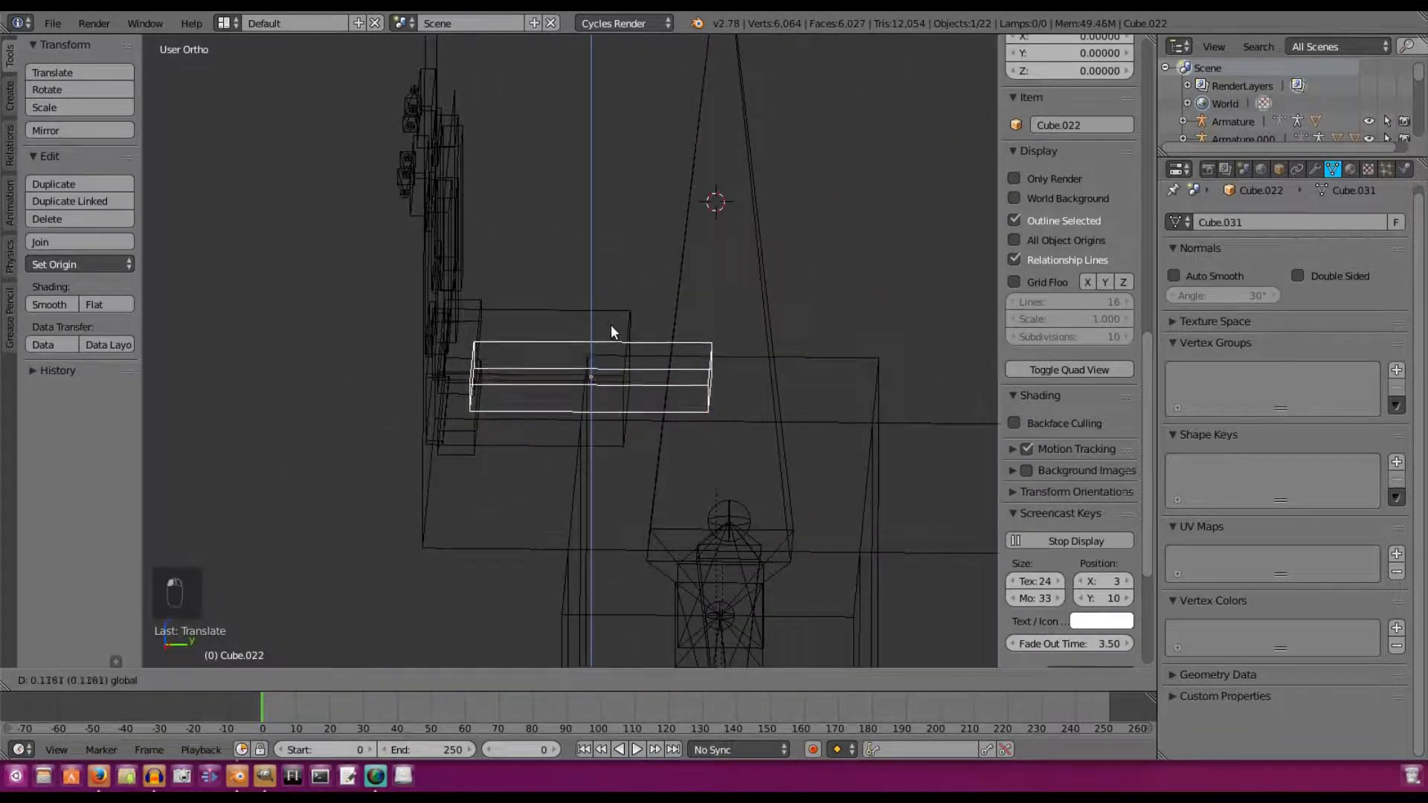
# - Move the cube's vertices to stretch it into a thin tongue slab inside the mouth
pyautogui.press('Tab')
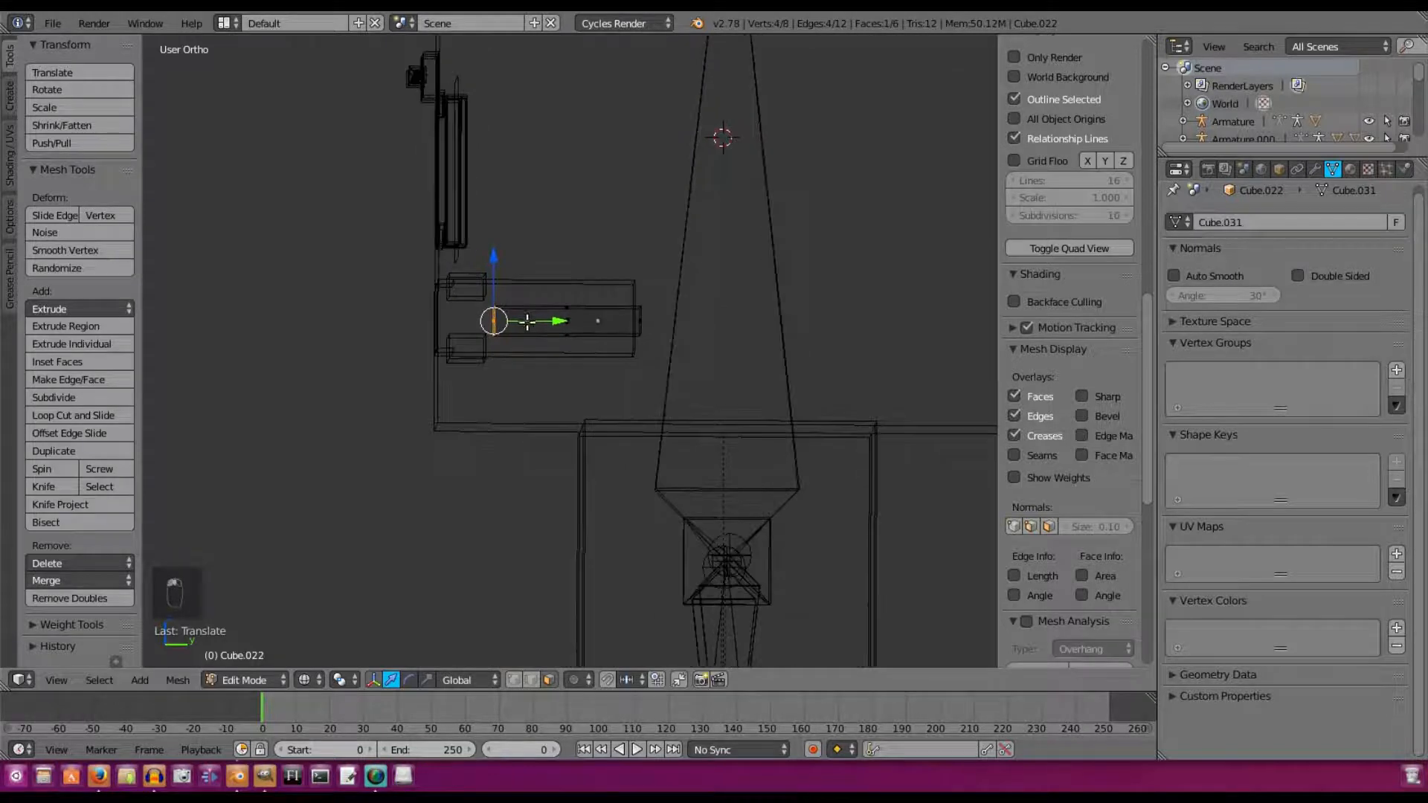
pyautogui.press('Tab')
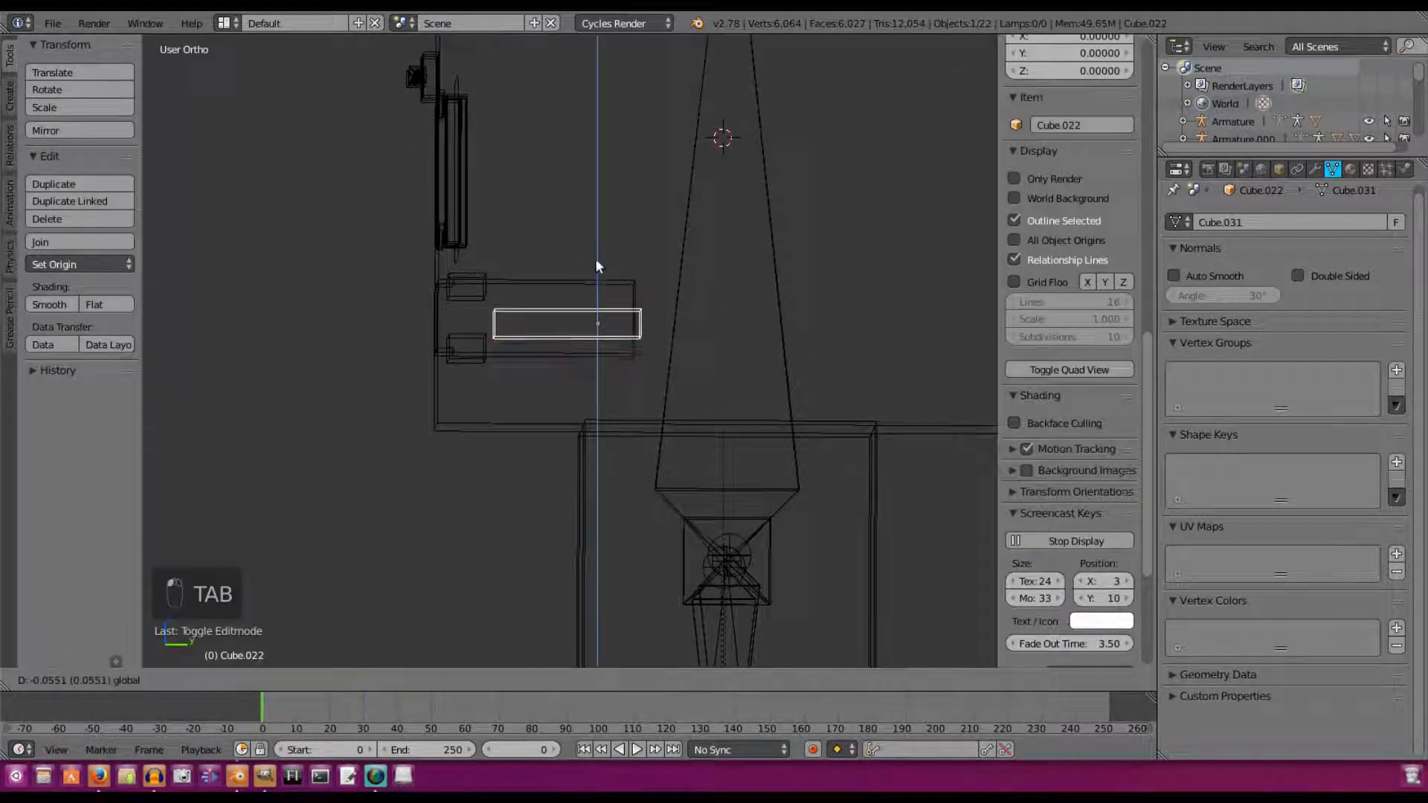
pyautogui.press('Tab')
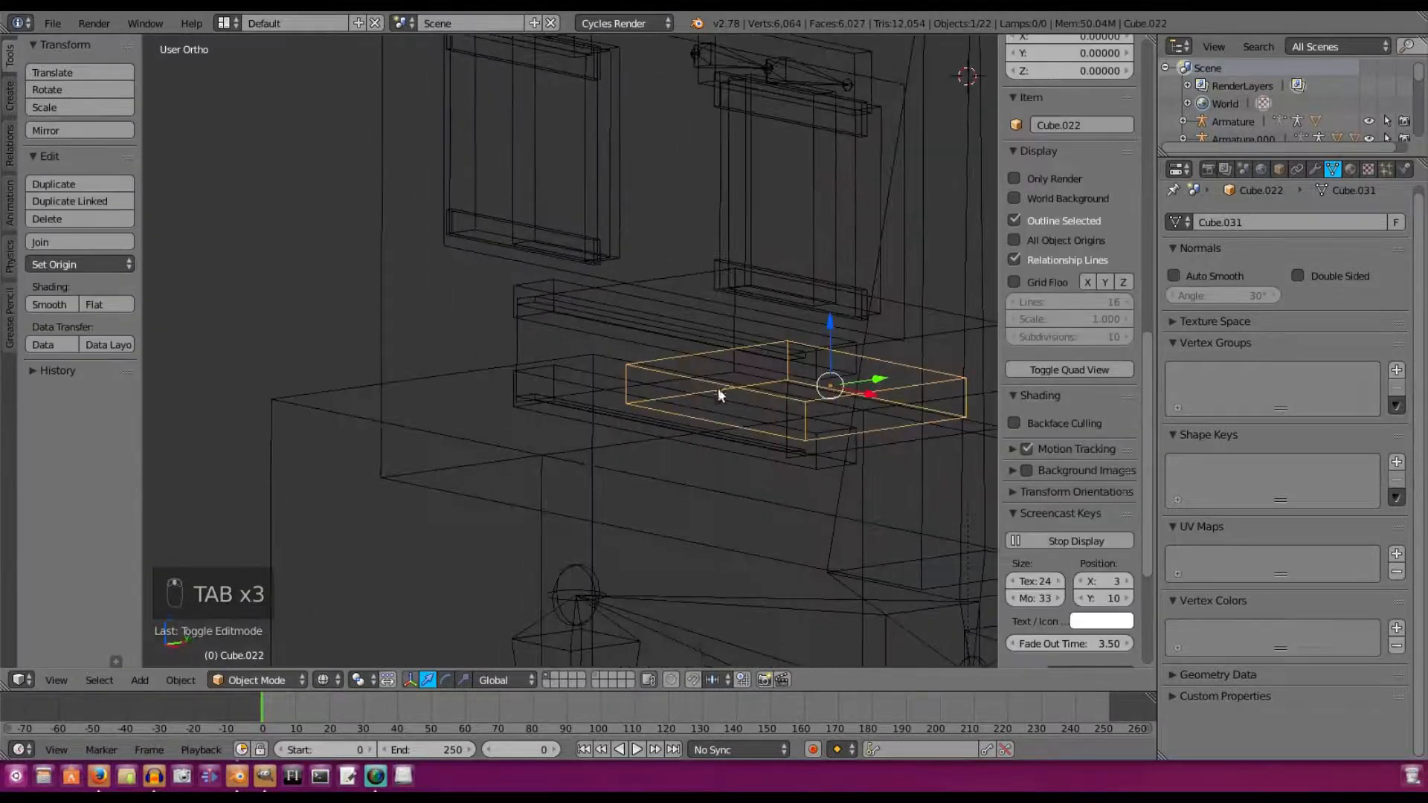
pyautogui.press('Tab')
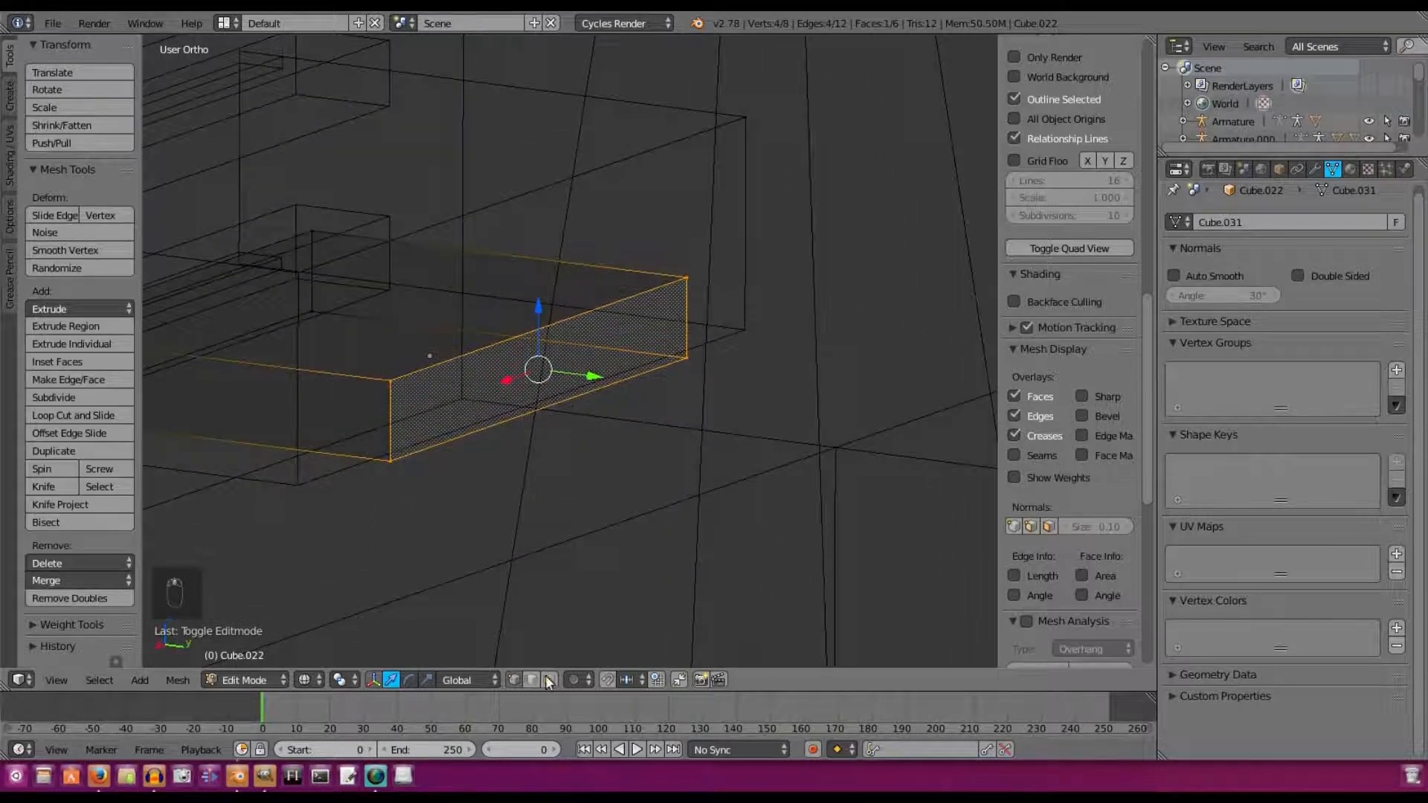
# - Subdivide the slab's back edge and snap the 3D cursor to its middle vertex
pyautogui.click(53, 397)
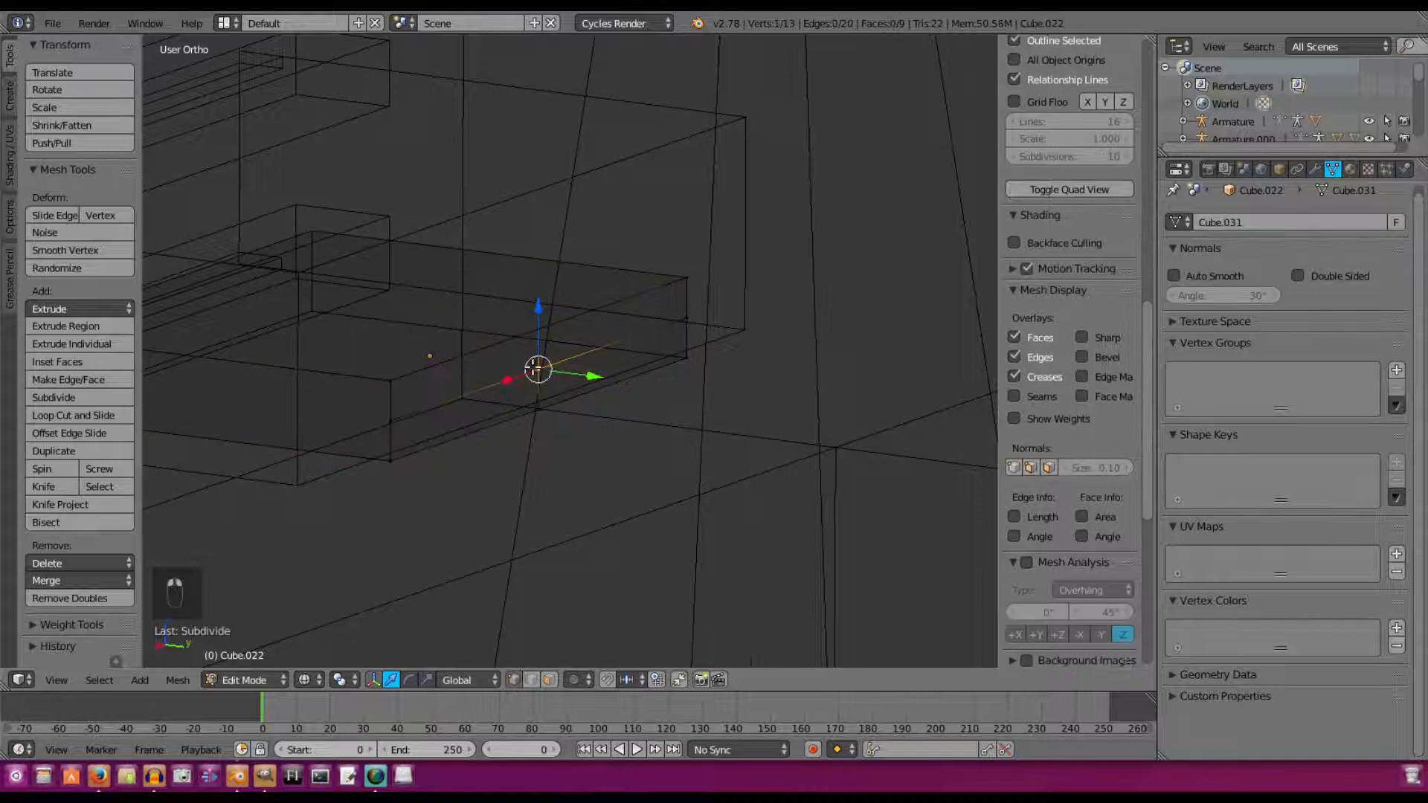
pyautogui.click(178, 679)
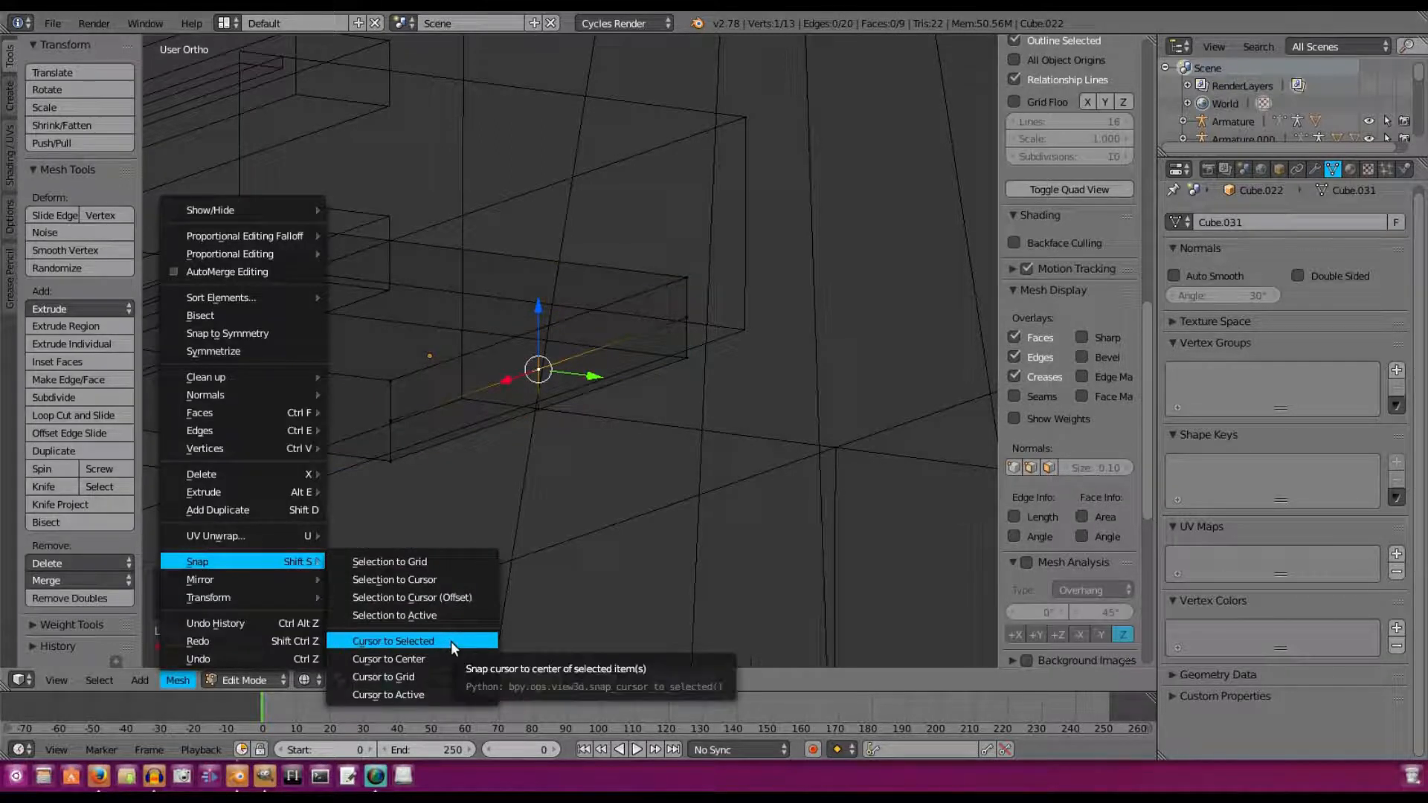
pyautogui.click(392, 640)
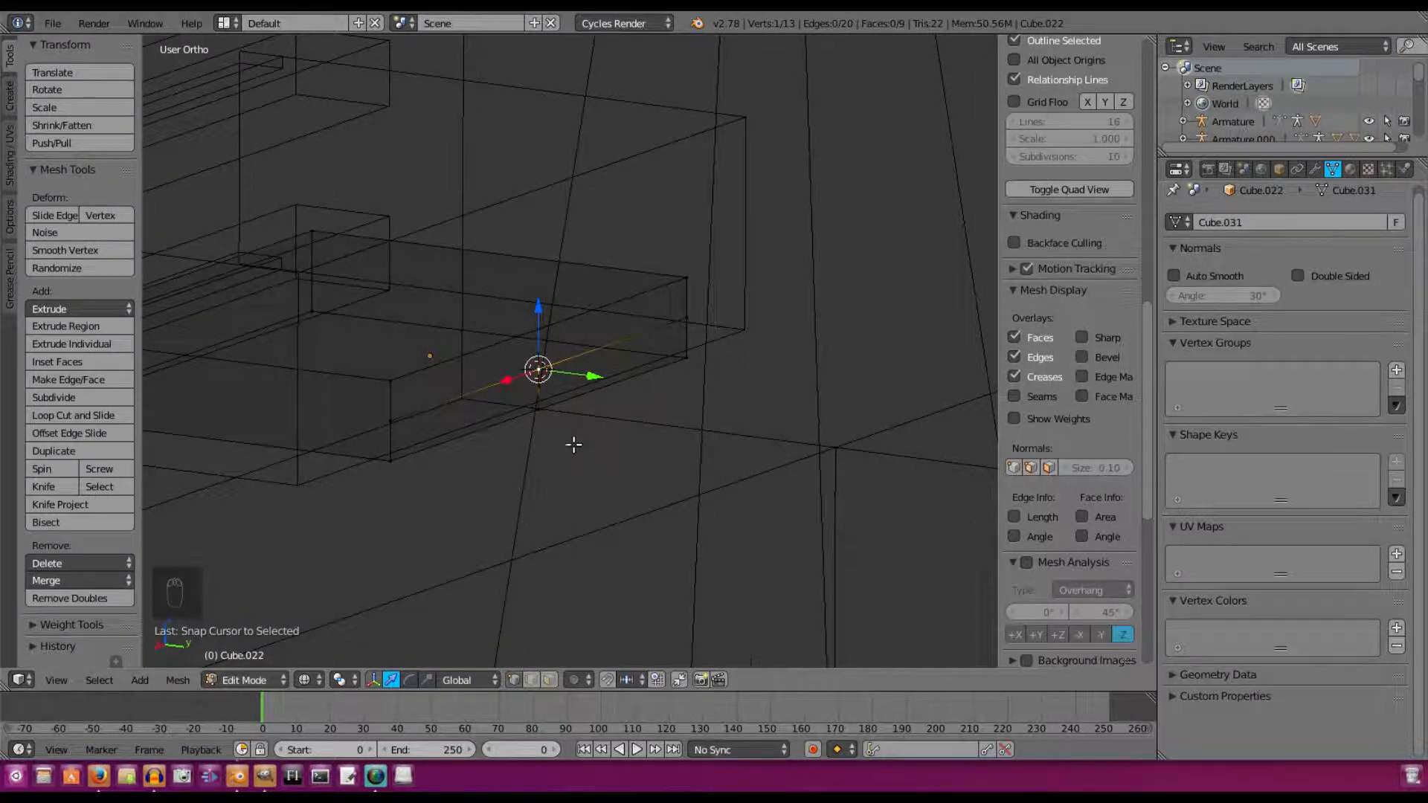
pyautogui.press('Tab')
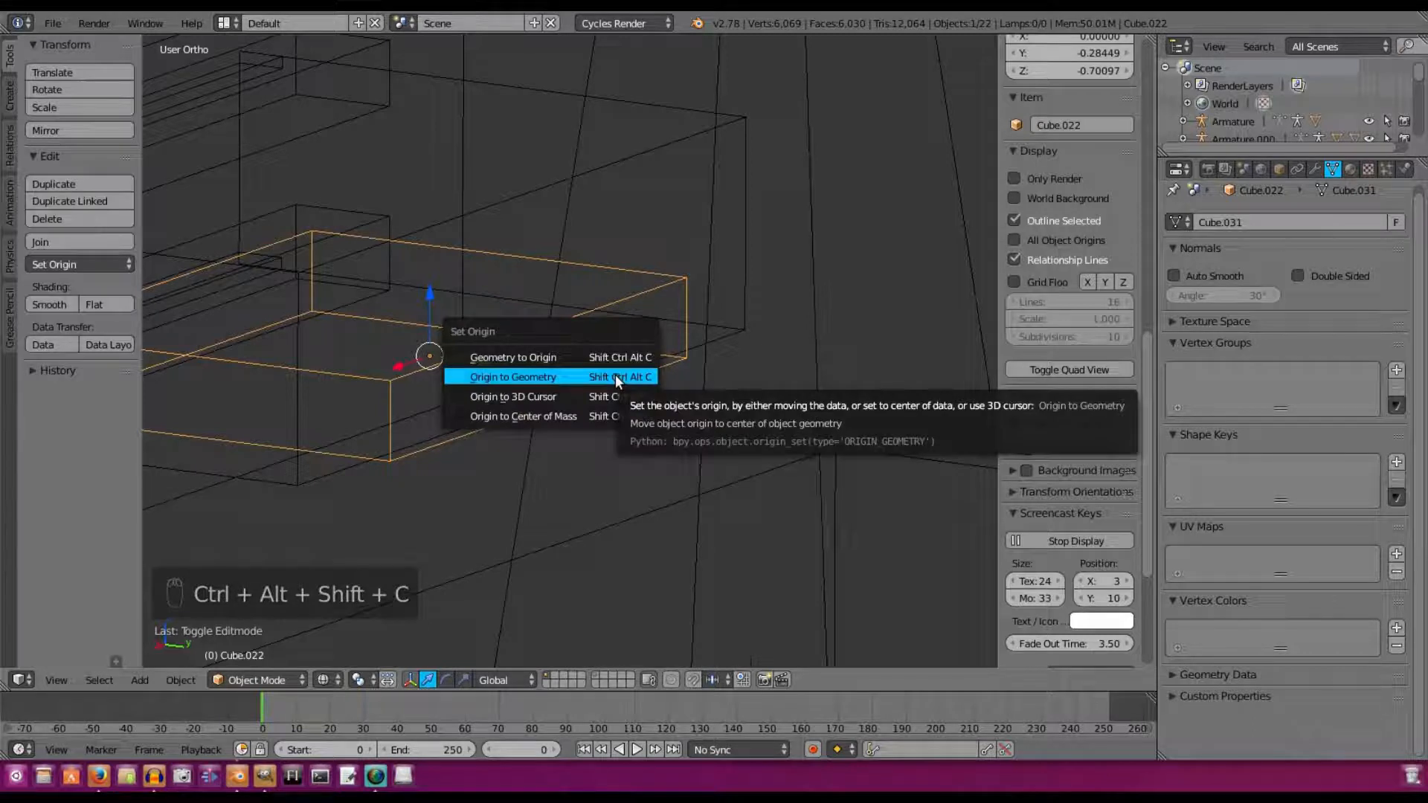
pyautogui.moveTo(558, 377)
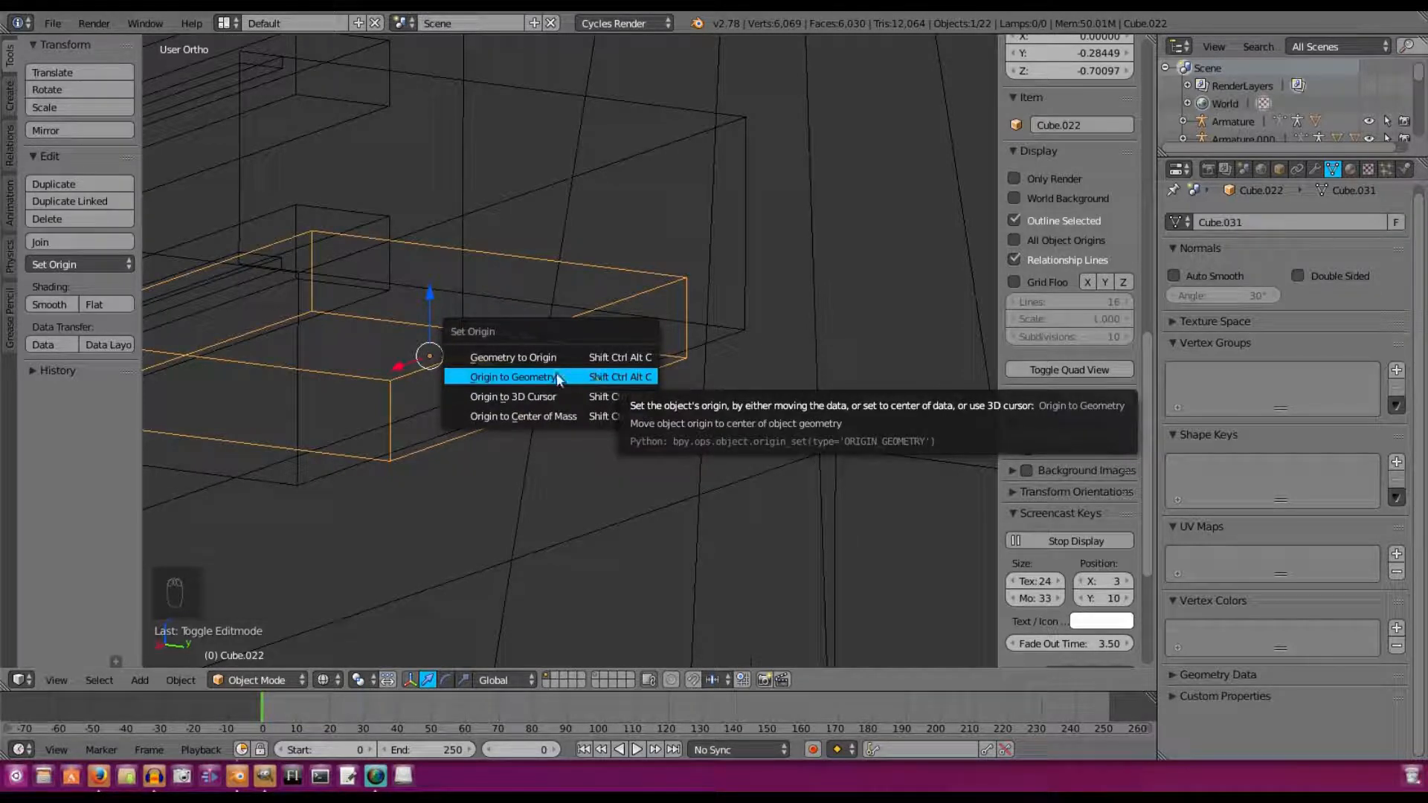
# - Set the tongue's origin to the 3D cursor and switch the viewport back to Solid shading
pyautogui.click(514, 376)
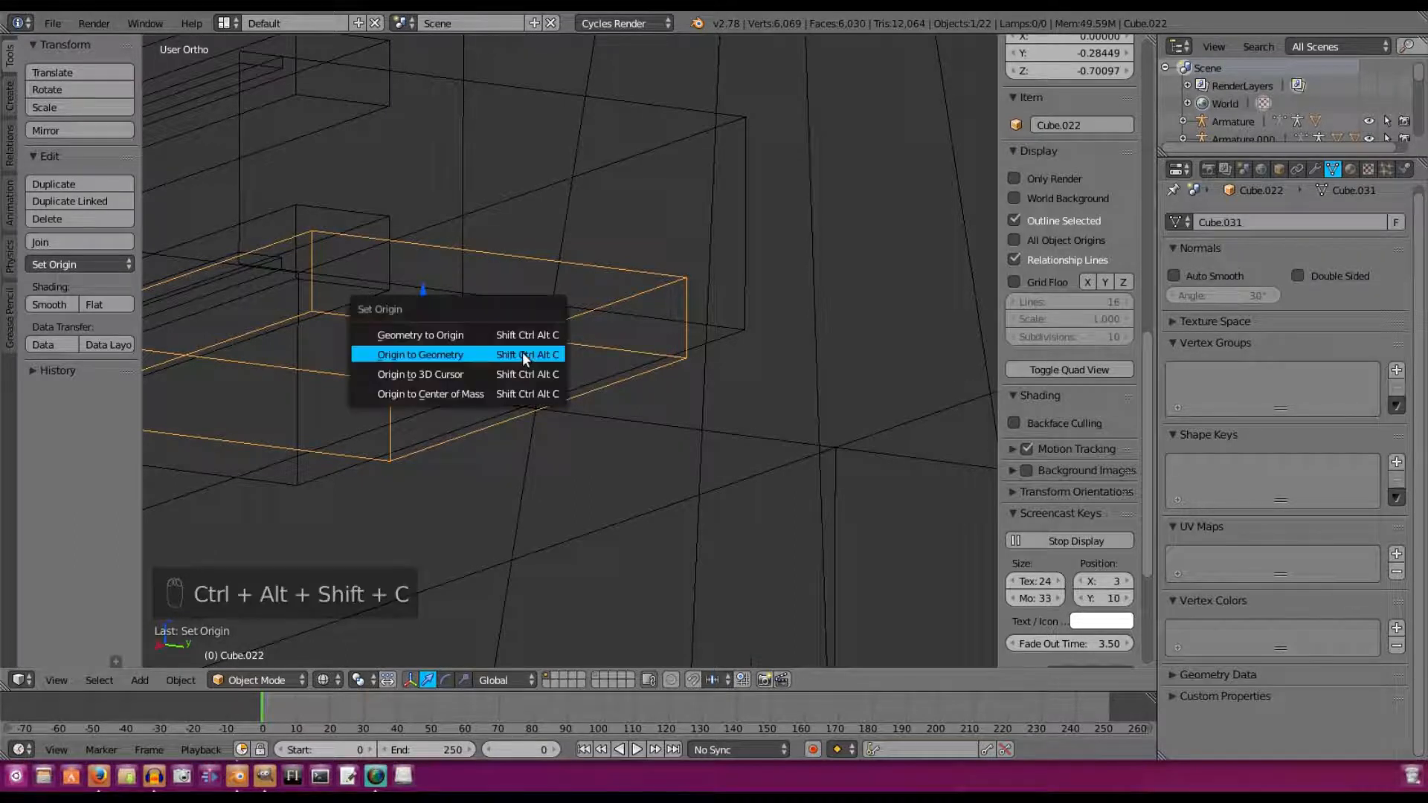
pyautogui.moveTo(440, 366)
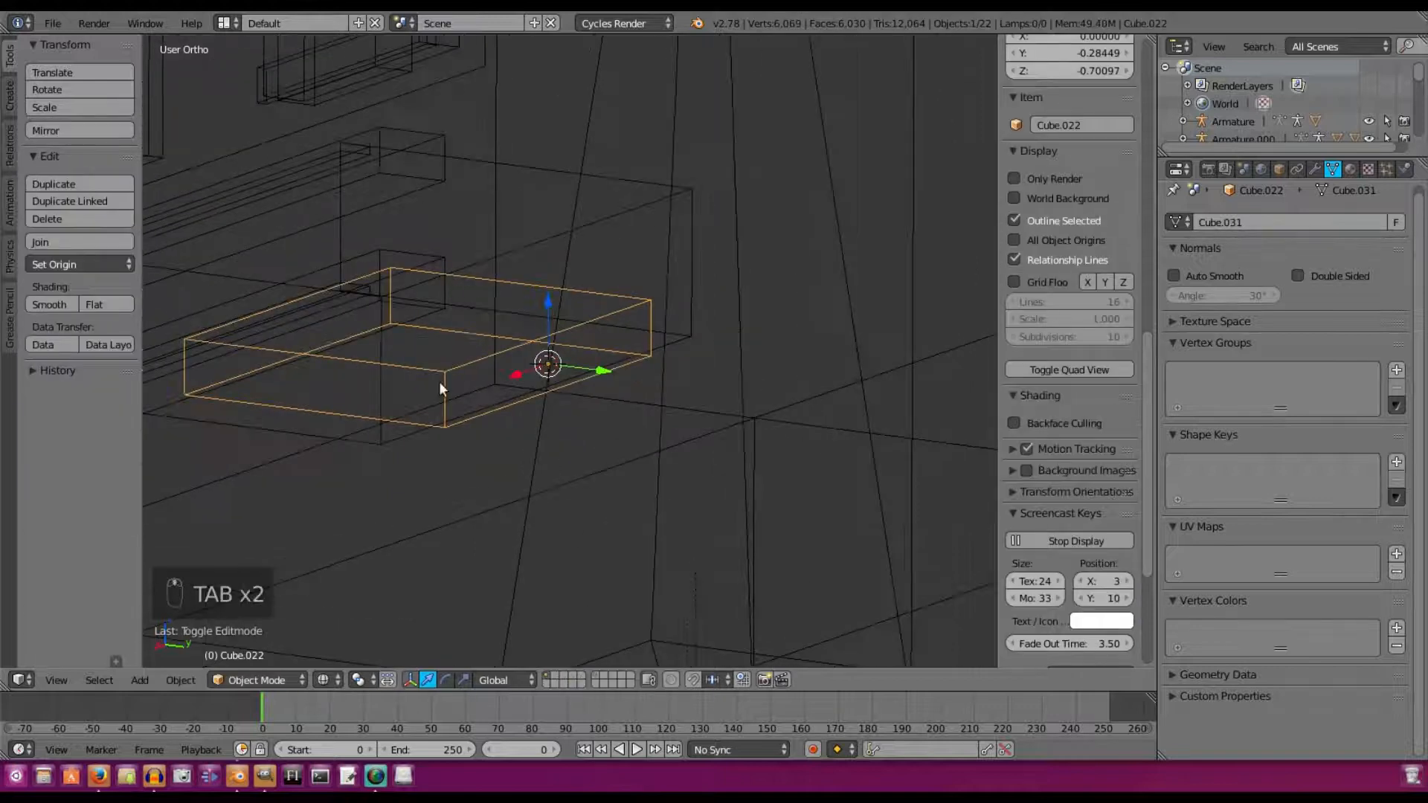
pyautogui.click(321, 679)
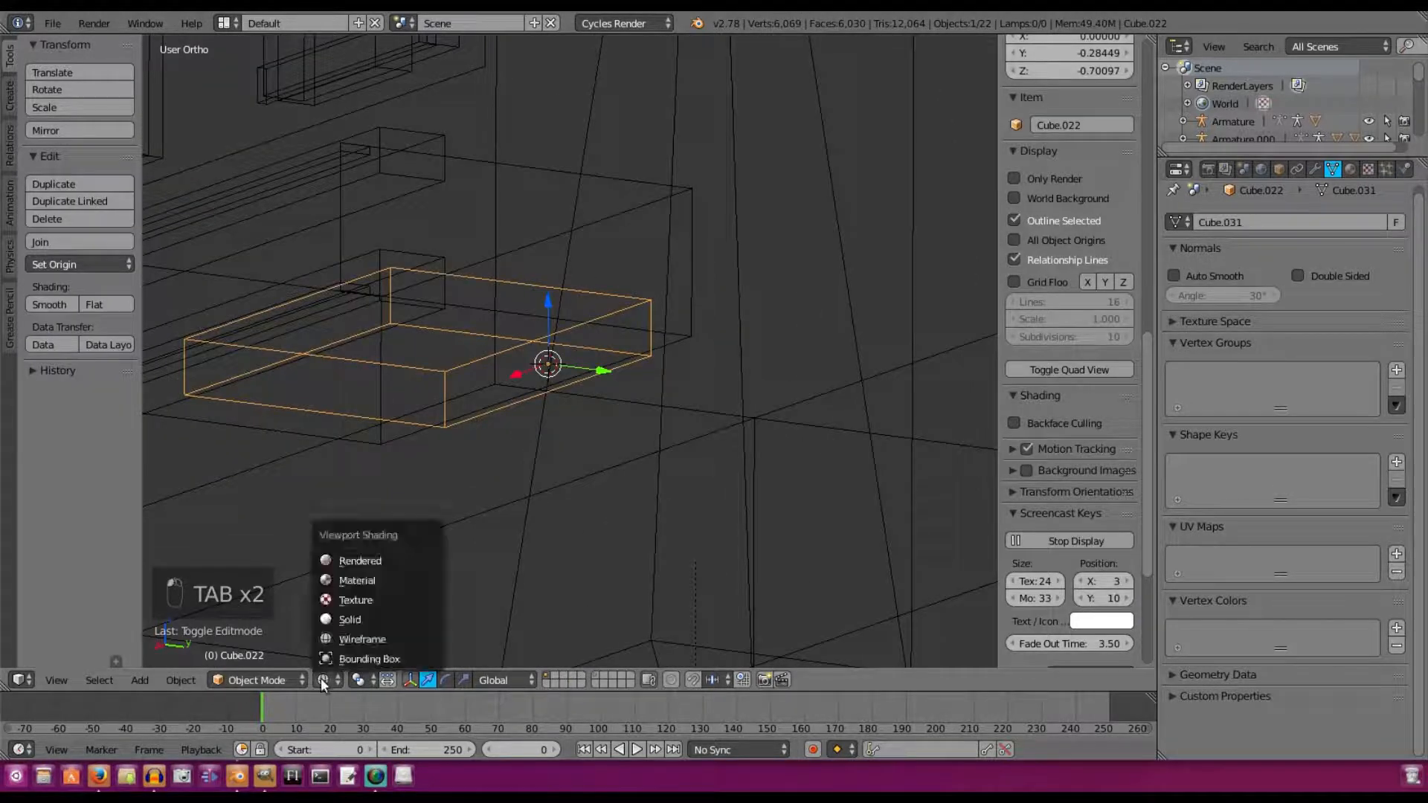
pyautogui.press('r')
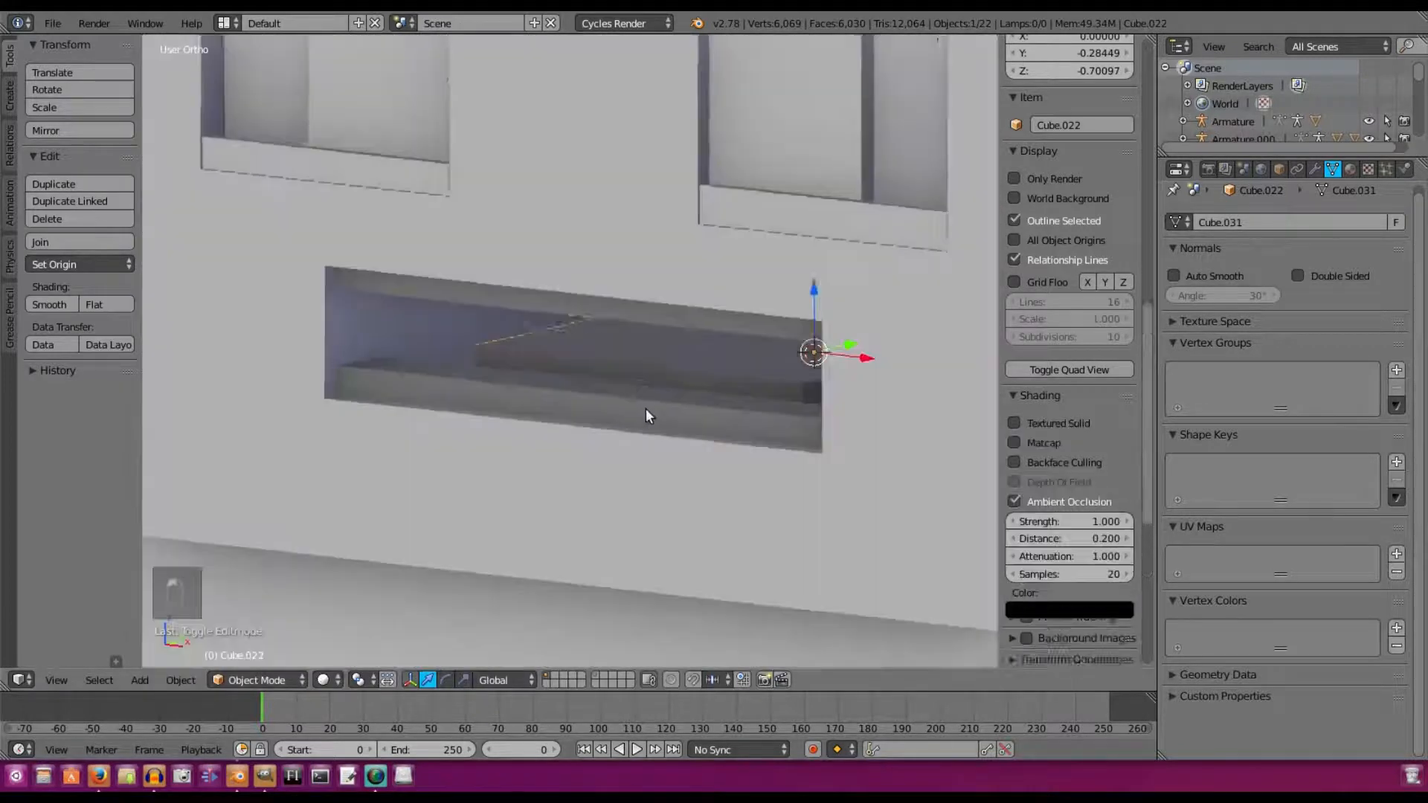
# - Tilt the tongue up around its back edge and give it a new red material
pyautogui.press('r')
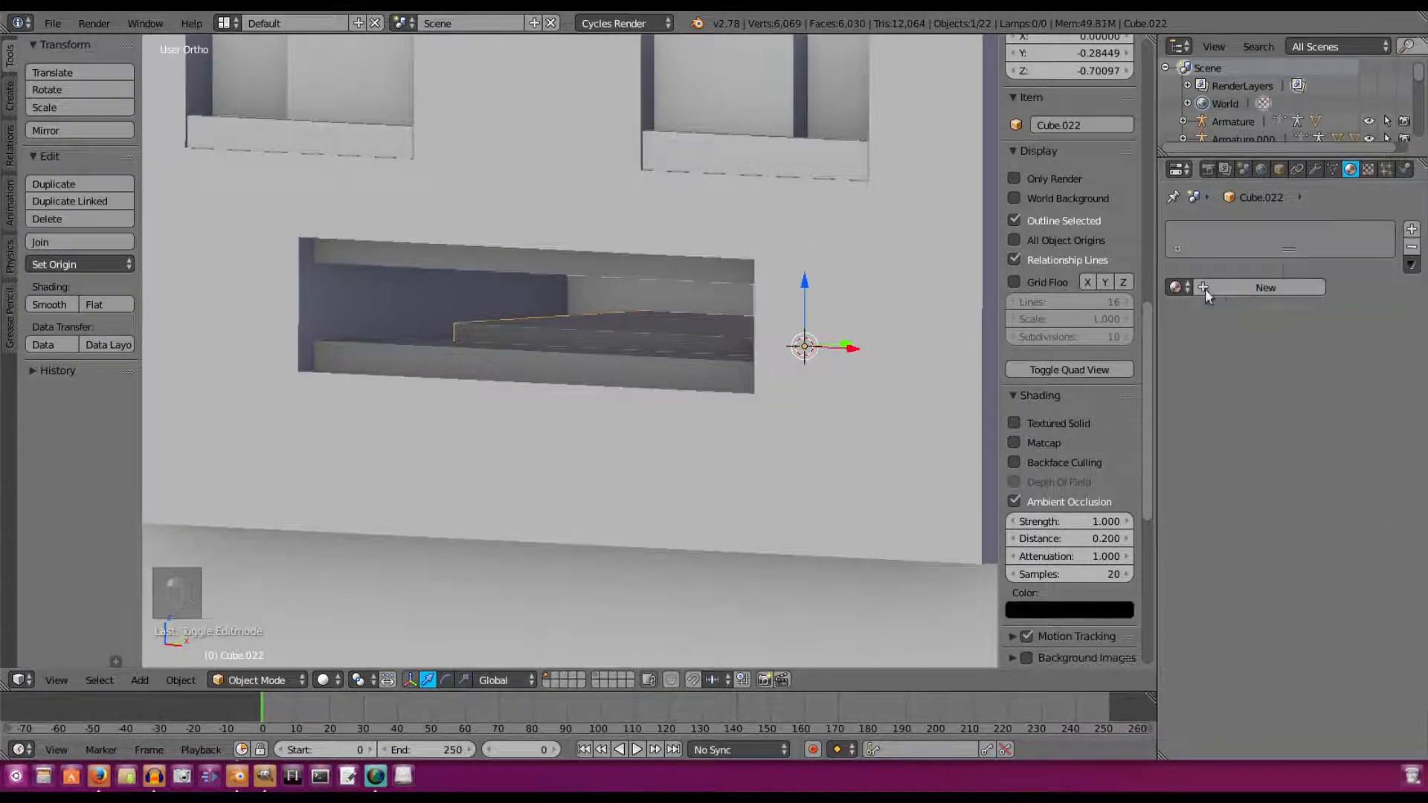
pyautogui.click(1265, 287)
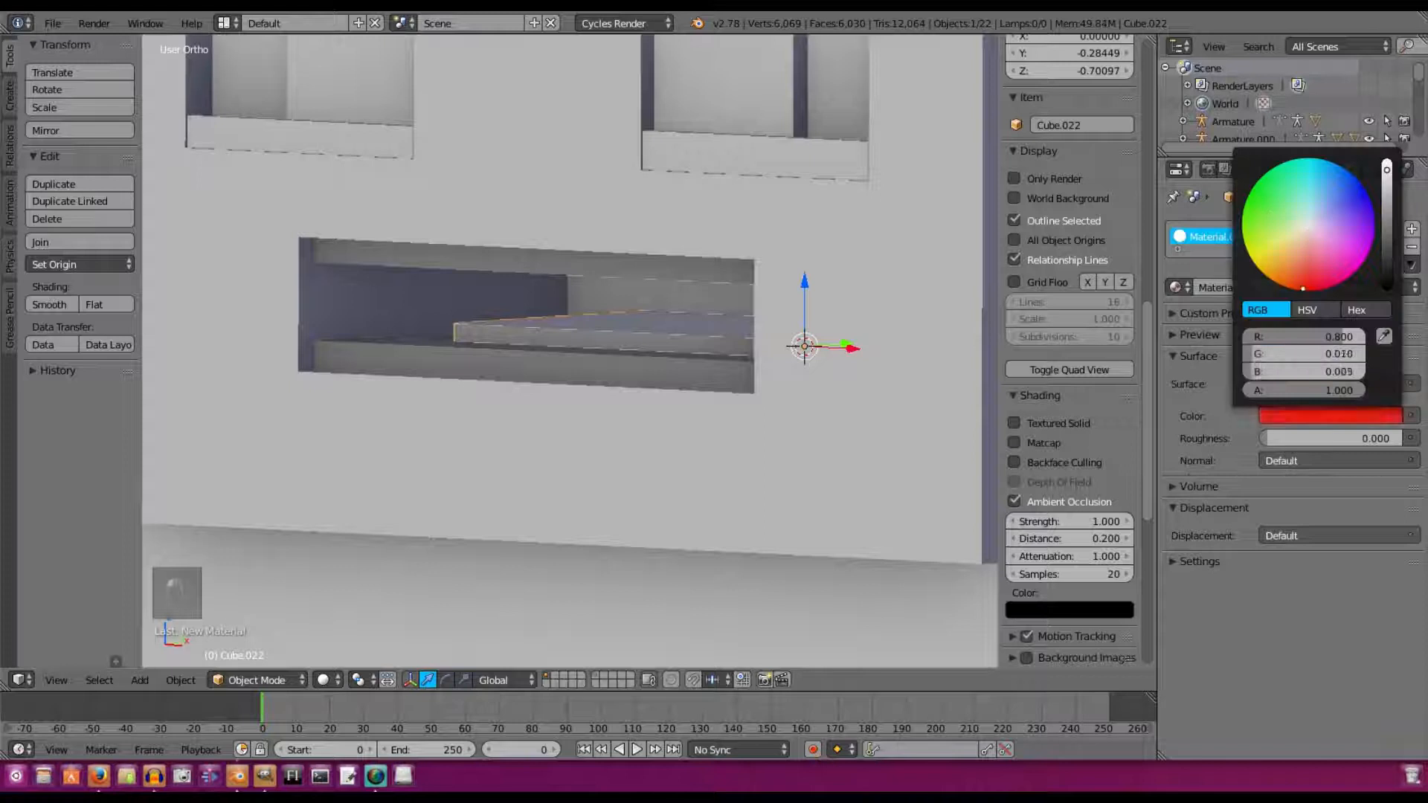